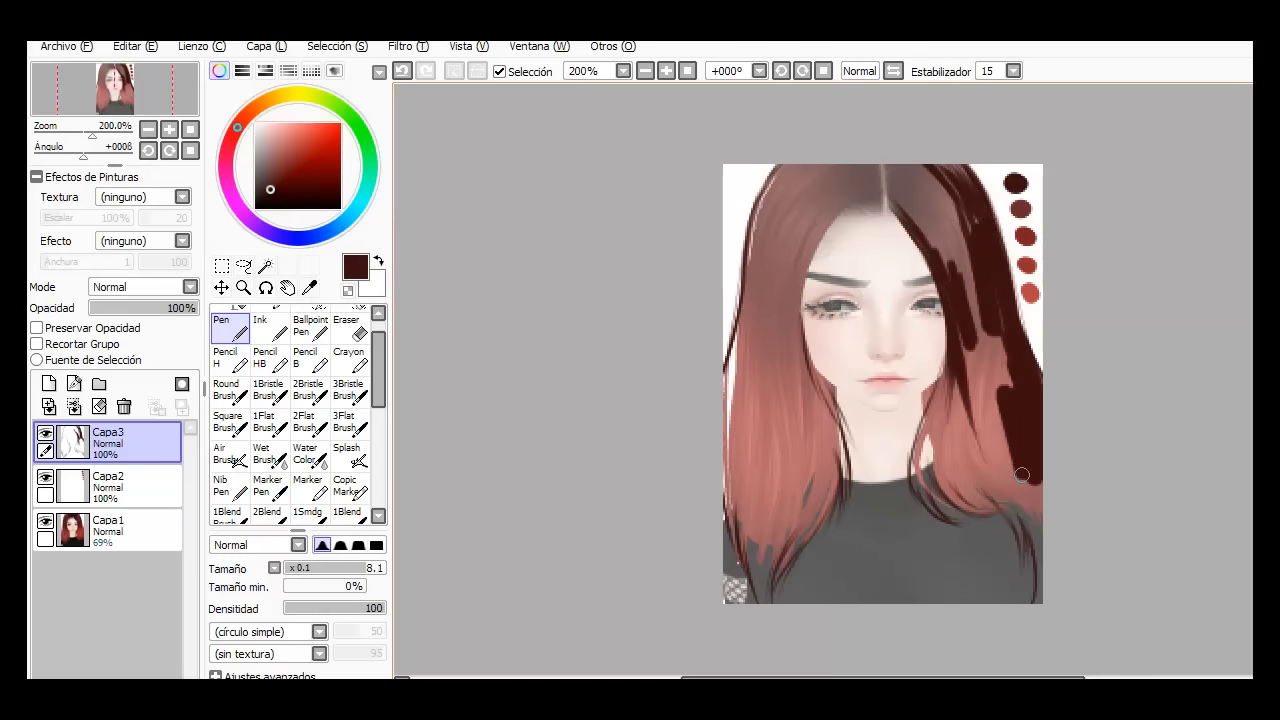
- Paint a dark reddish-brown base over the right side of the hair down to the shoulders
{"action": "left_click_drag", "start_coordinate": [1022, 476], "coordinate": [910, 180]}
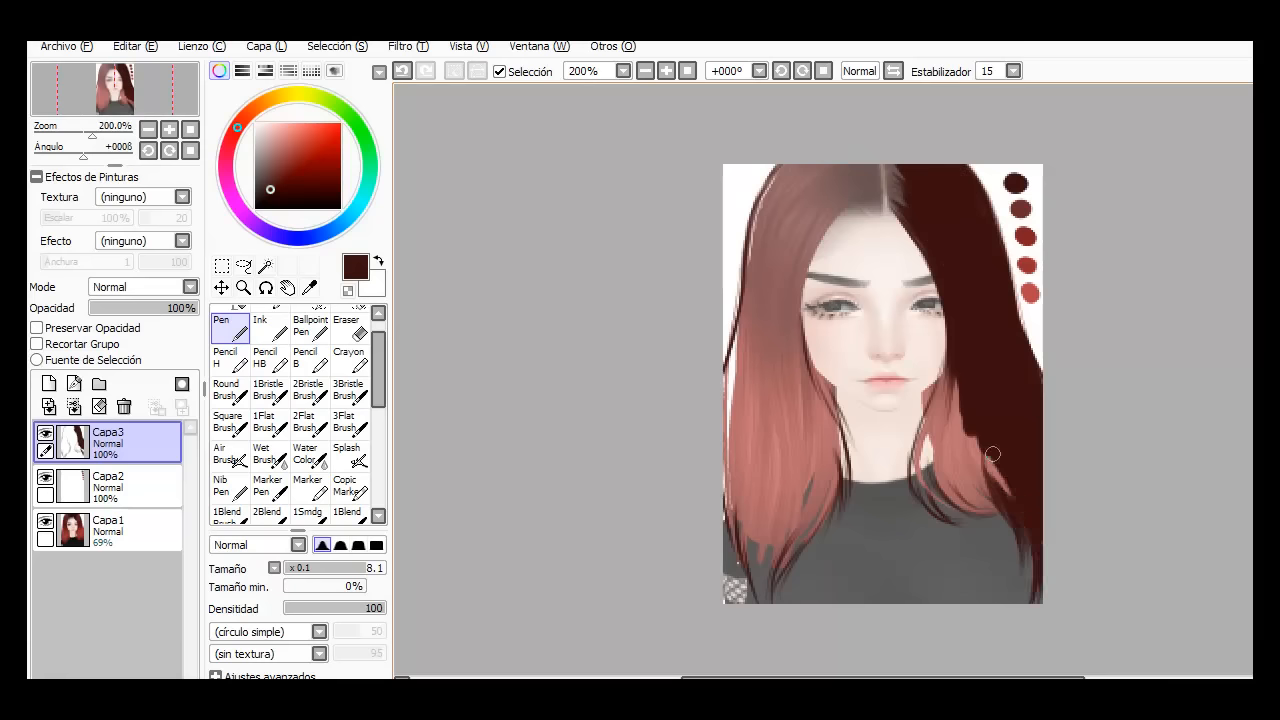
{"action": "left_click_drag", "start_coordinate": [992, 454], "coordinate": [972, 418]}
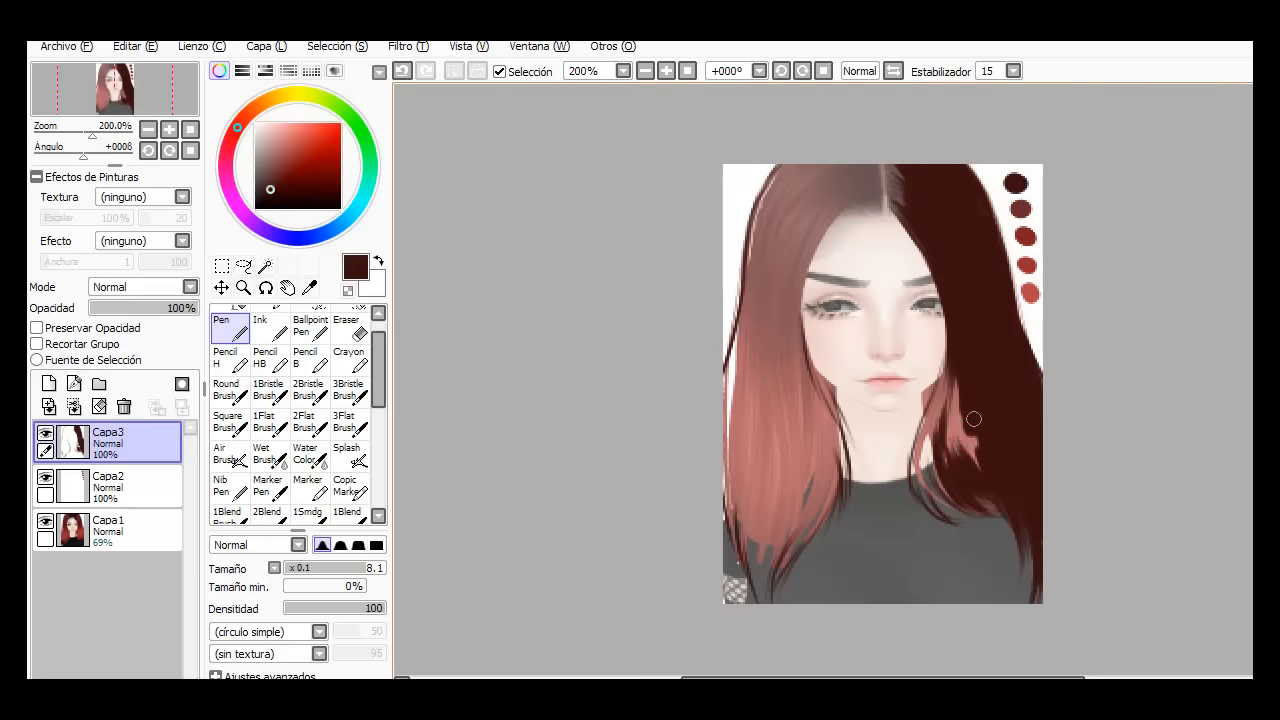
{"action": "left_click_drag", "start_coordinate": [974, 420], "coordinate": [924, 492]}
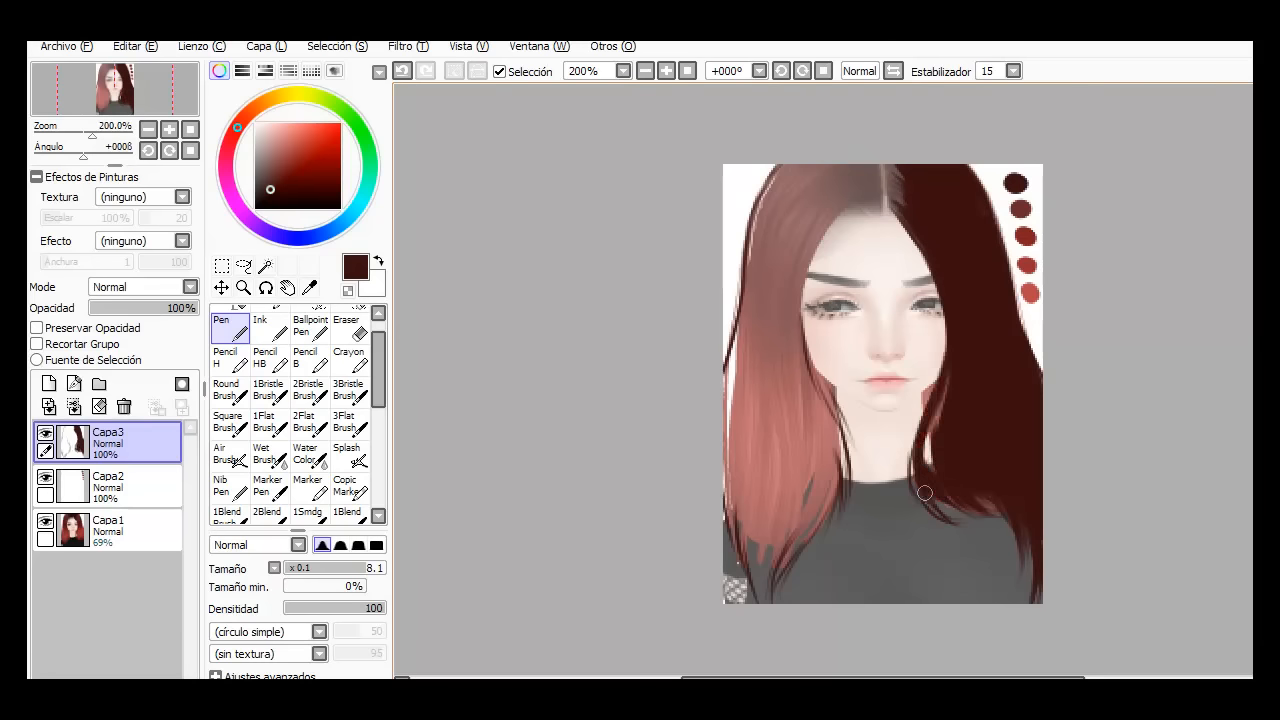
{"action": "left_click_drag", "start_coordinate": [924, 492], "coordinate": [1004, 536]}
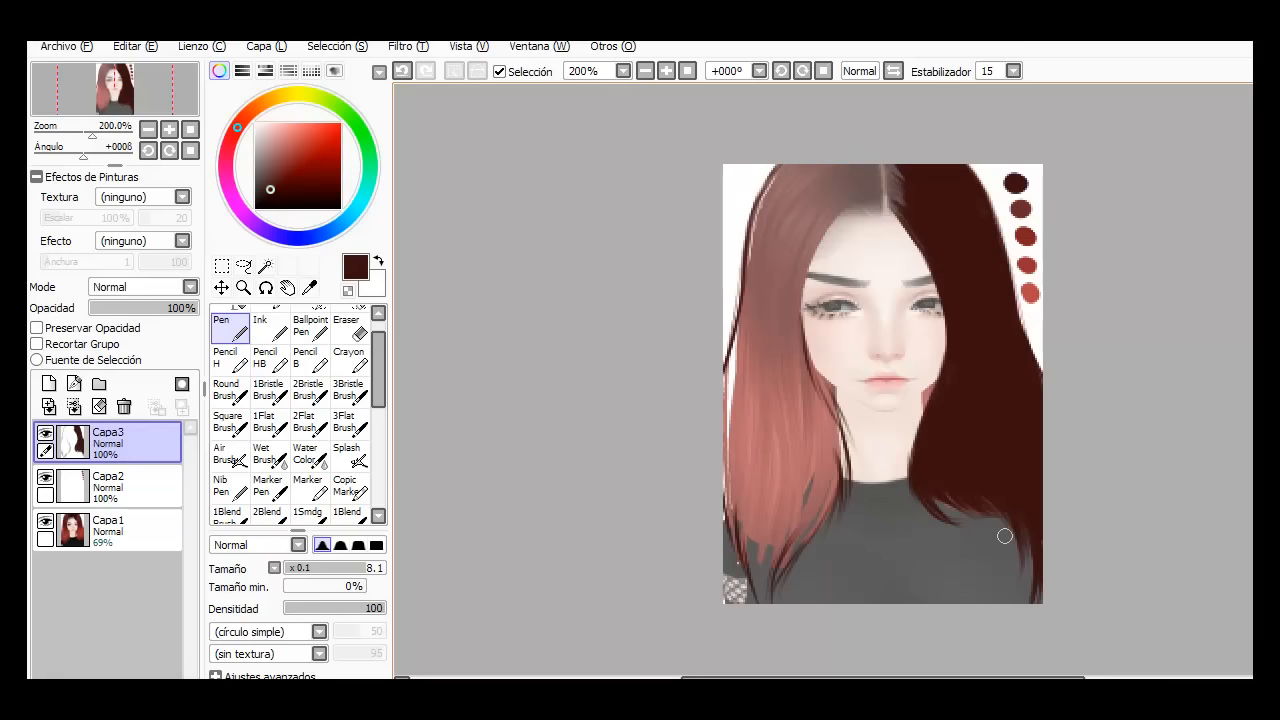
{"action": "left_click_drag", "start_coordinate": [1004, 536], "coordinate": [798, 360]}
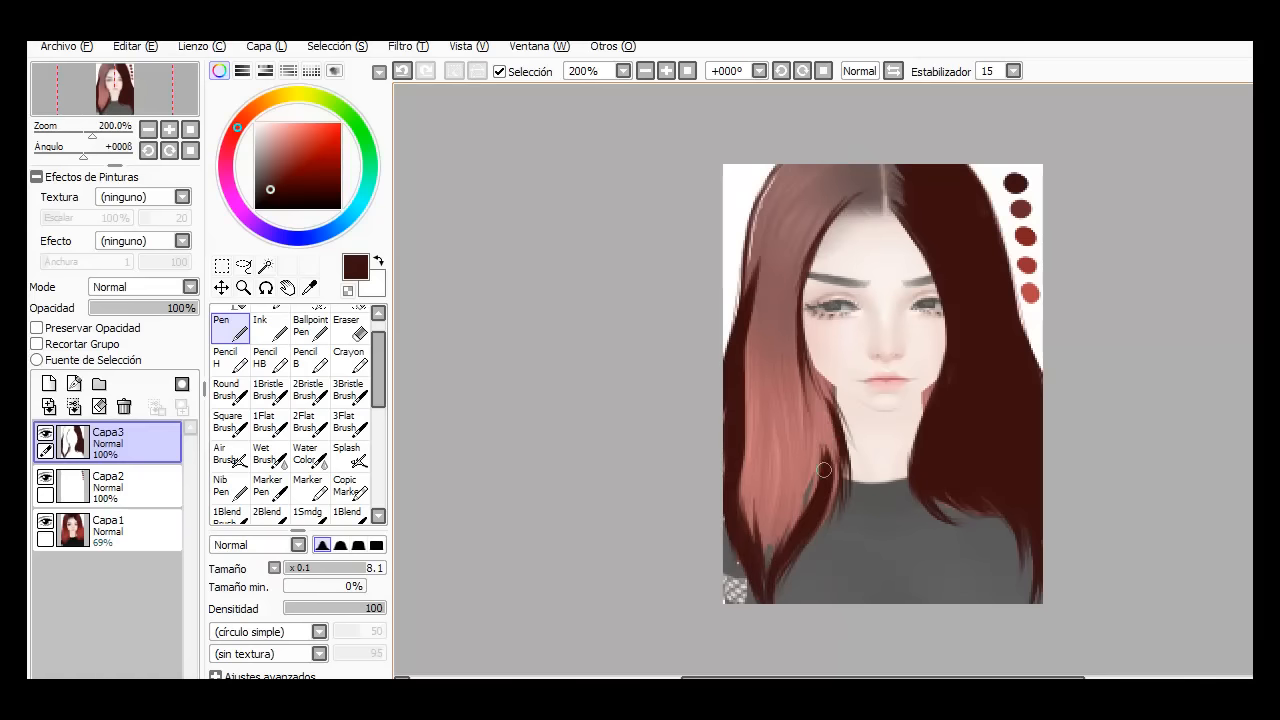
- Cover the remaining light strands, parting and left side with the dark brown base
{"action": "left_click", "coordinate": [644, 70]}
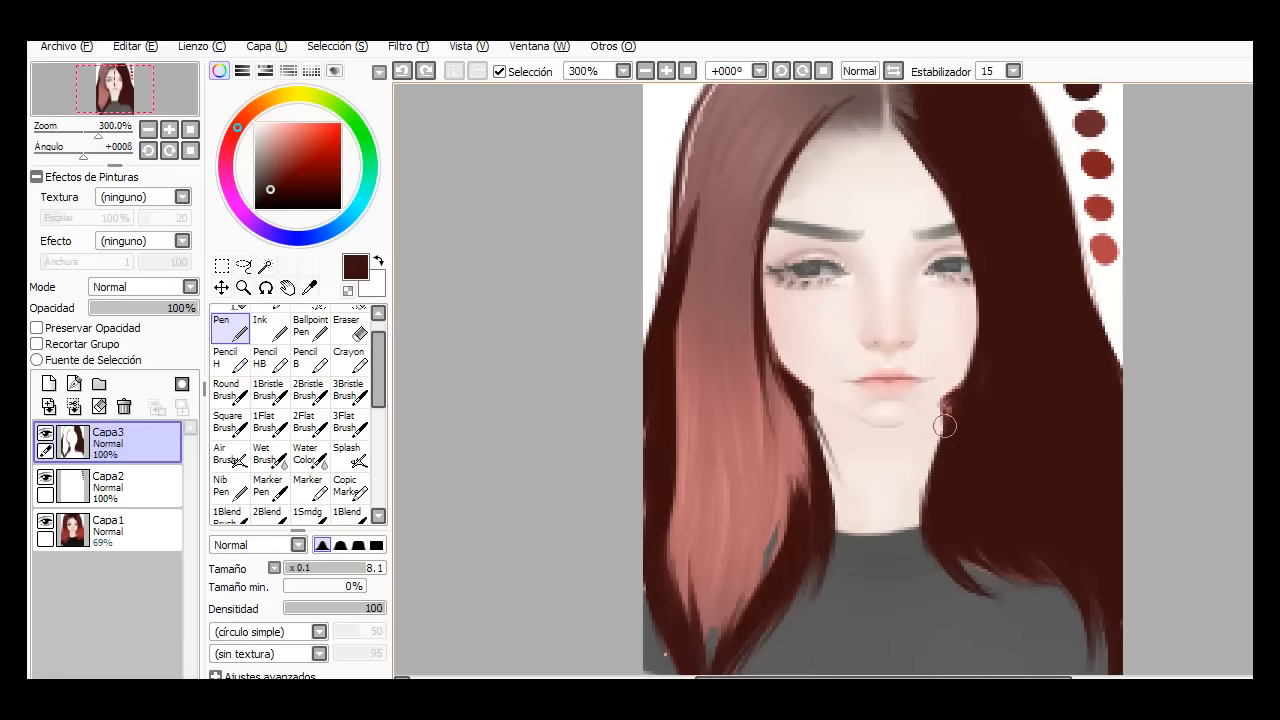
{"action": "left_click_drag", "start_coordinate": [944, 426], "coordinate": [688, 580]}
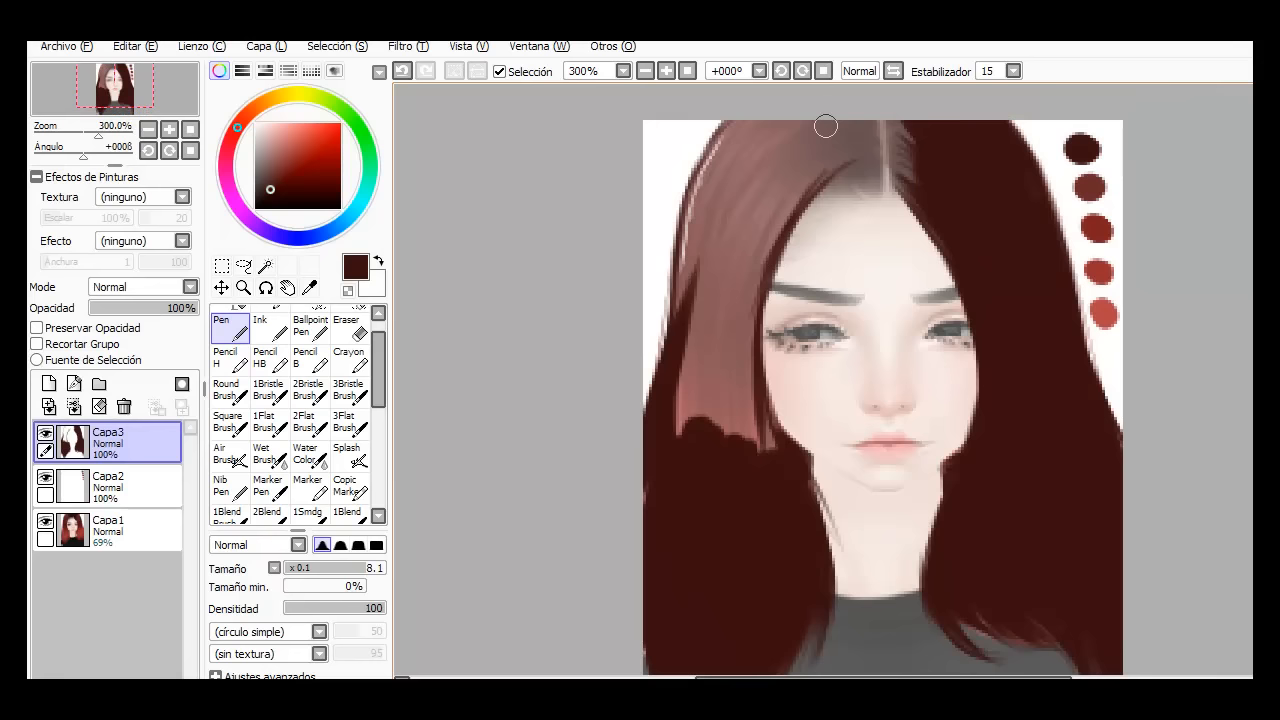
{"action": "left_click_drag", "start_coordinate": [824, 126], "coordinate": [810, 510]}
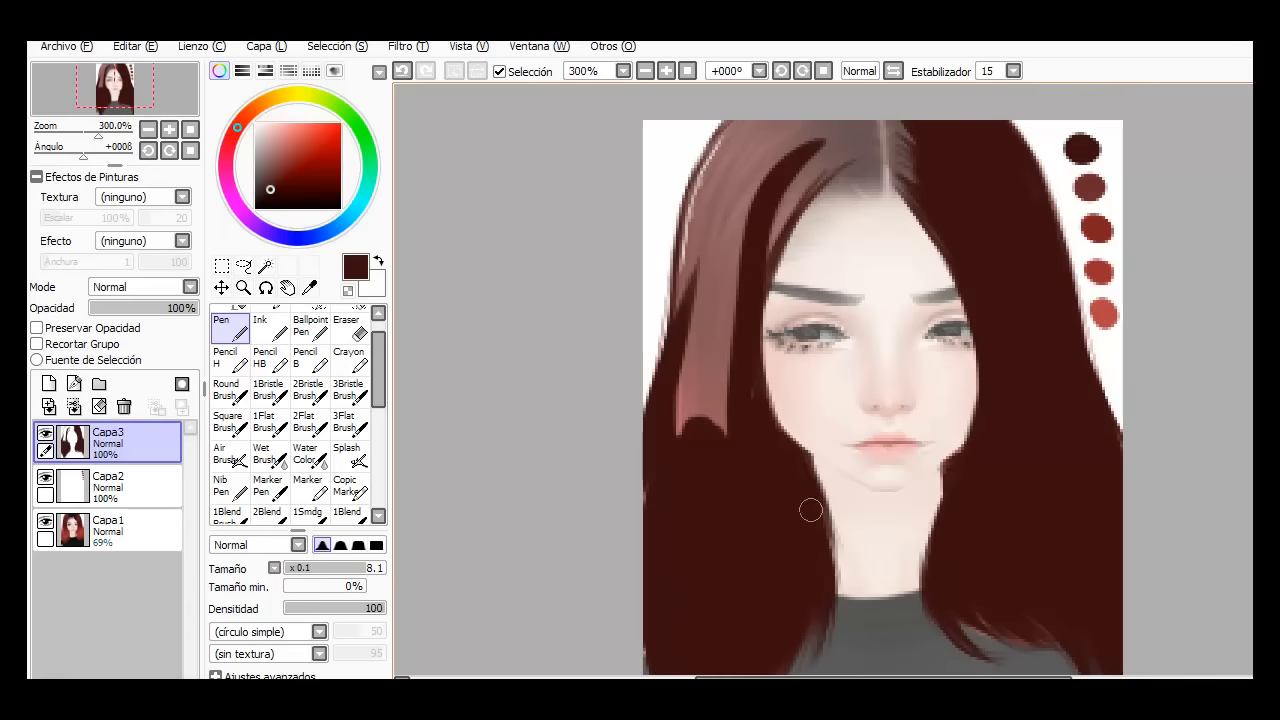
{"action": "left_click_drag", "start_coordinate": [812, 510], "coordinate": [802, 148]}
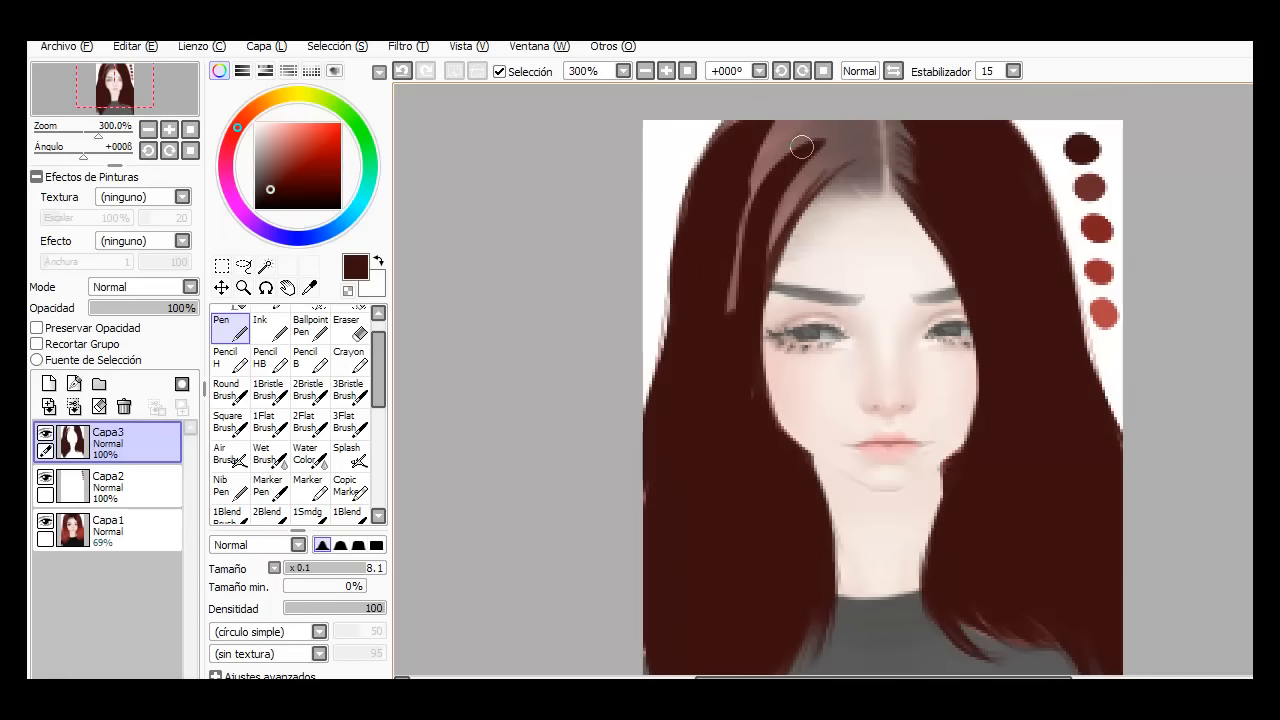
{"action": "left_click", "coordinate": [646, 70]}
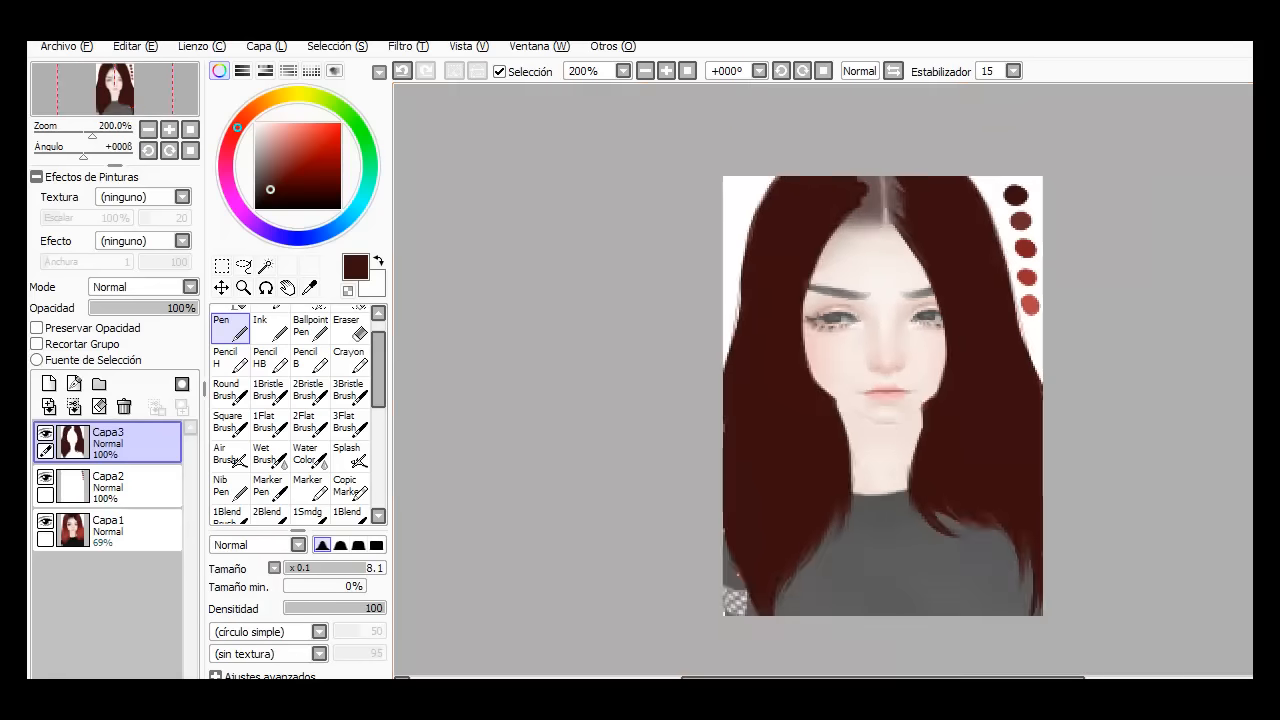
{"action": "left_click", "coordinate": [664, 70]}
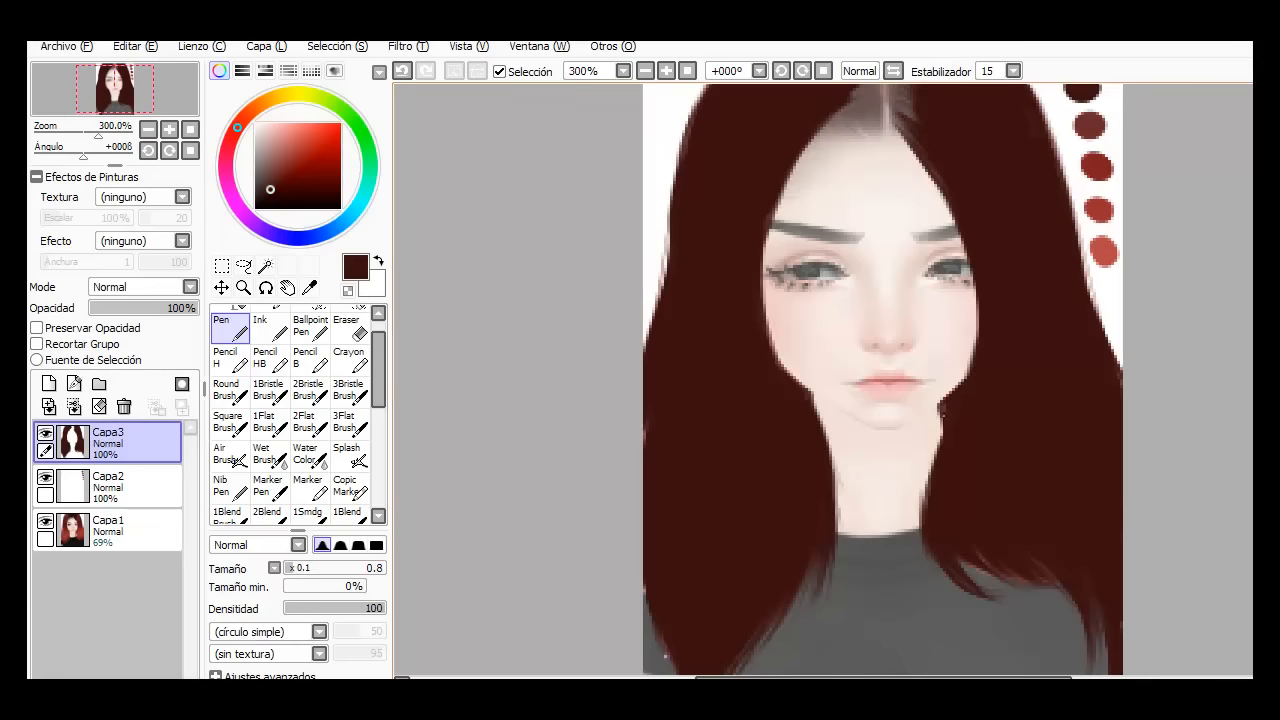
- Select Capa1 and lower its opacity to 55%
{"action": "left_click", "coordinate": [346, 324]}
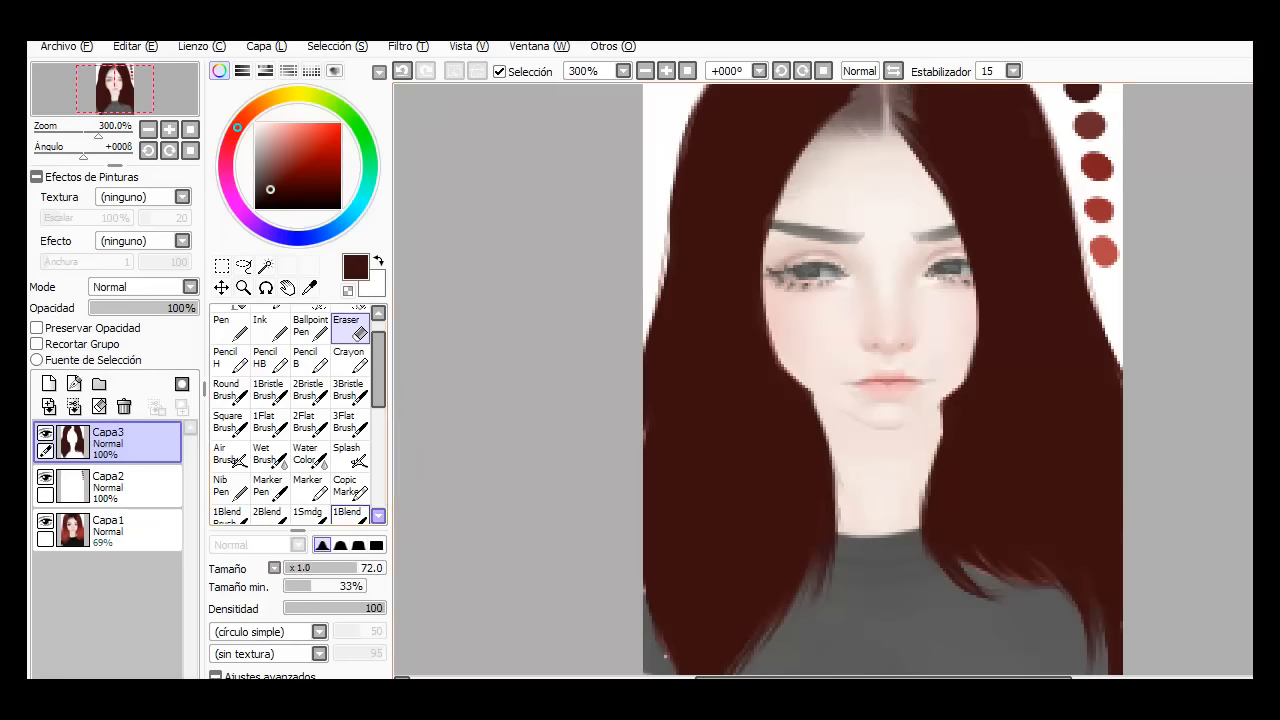
{"action": "left_click", "coordinate": [228, 320]}
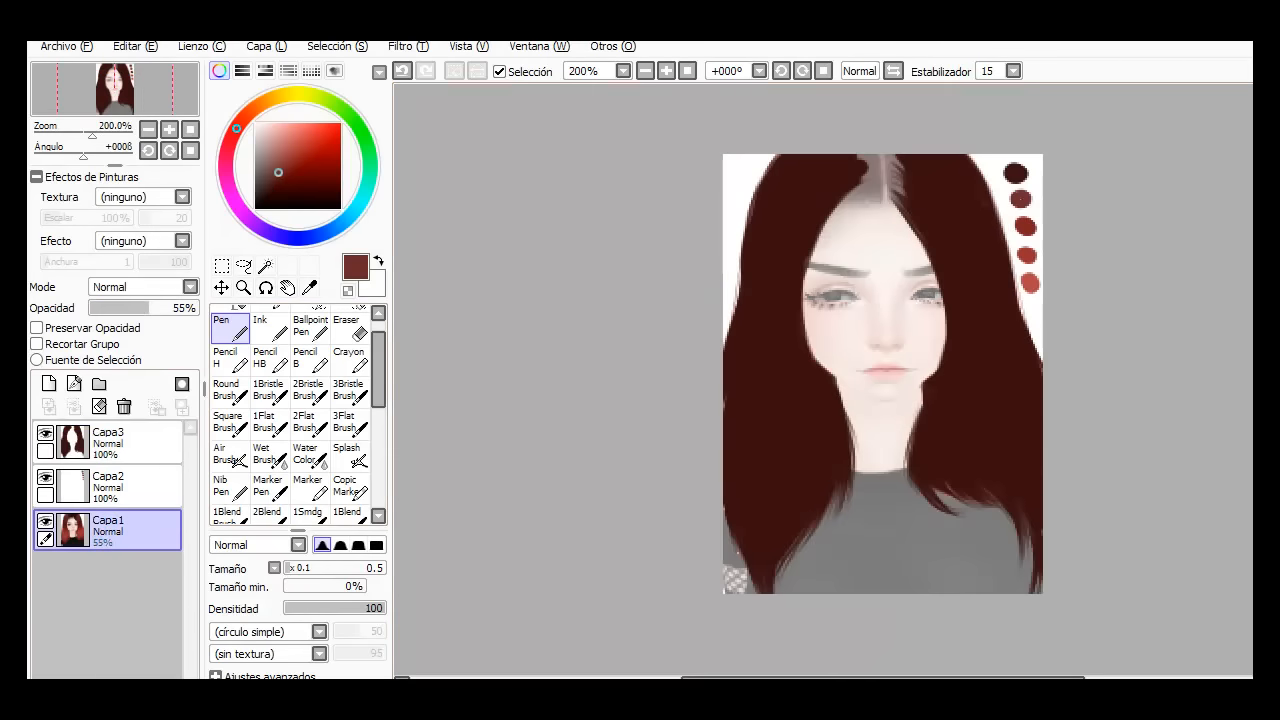
- Paint thin red hair strands with the Pen on new layers Capa4 and Capa5
{"action": "left_click", "coordinate": [48, 384]}
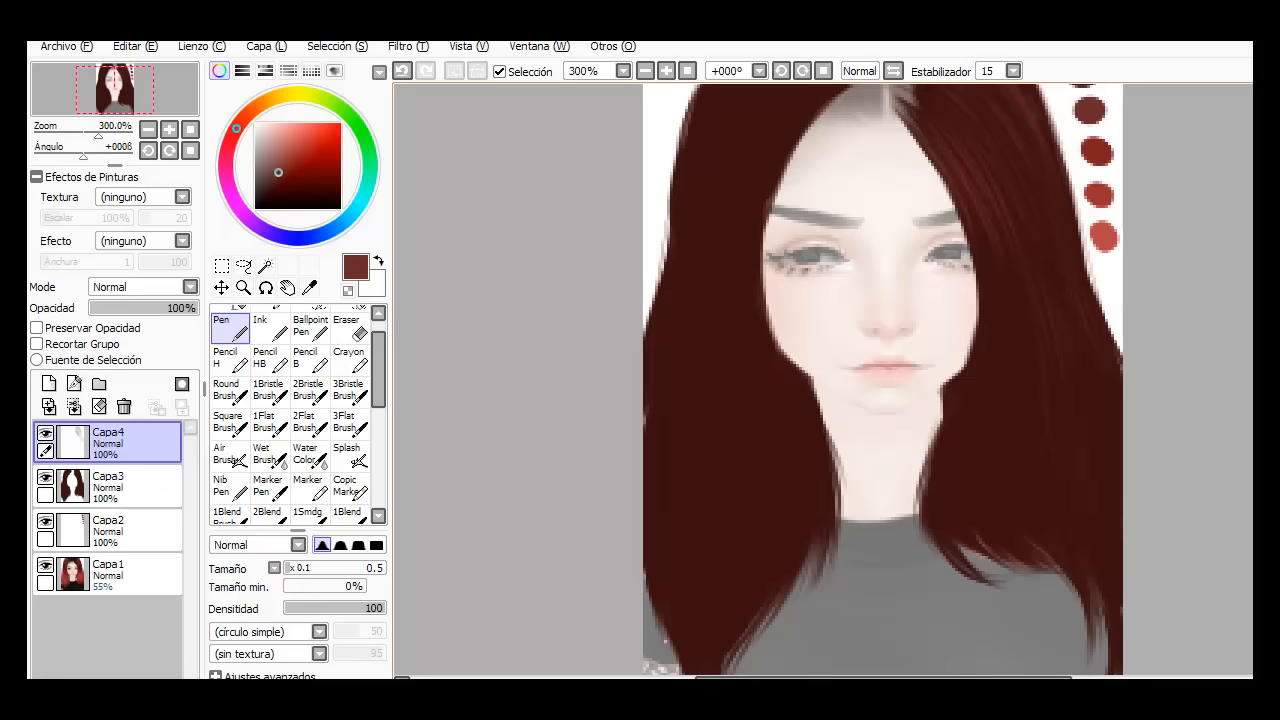
{"action": "left_click", "coordinate": [990, 360]}
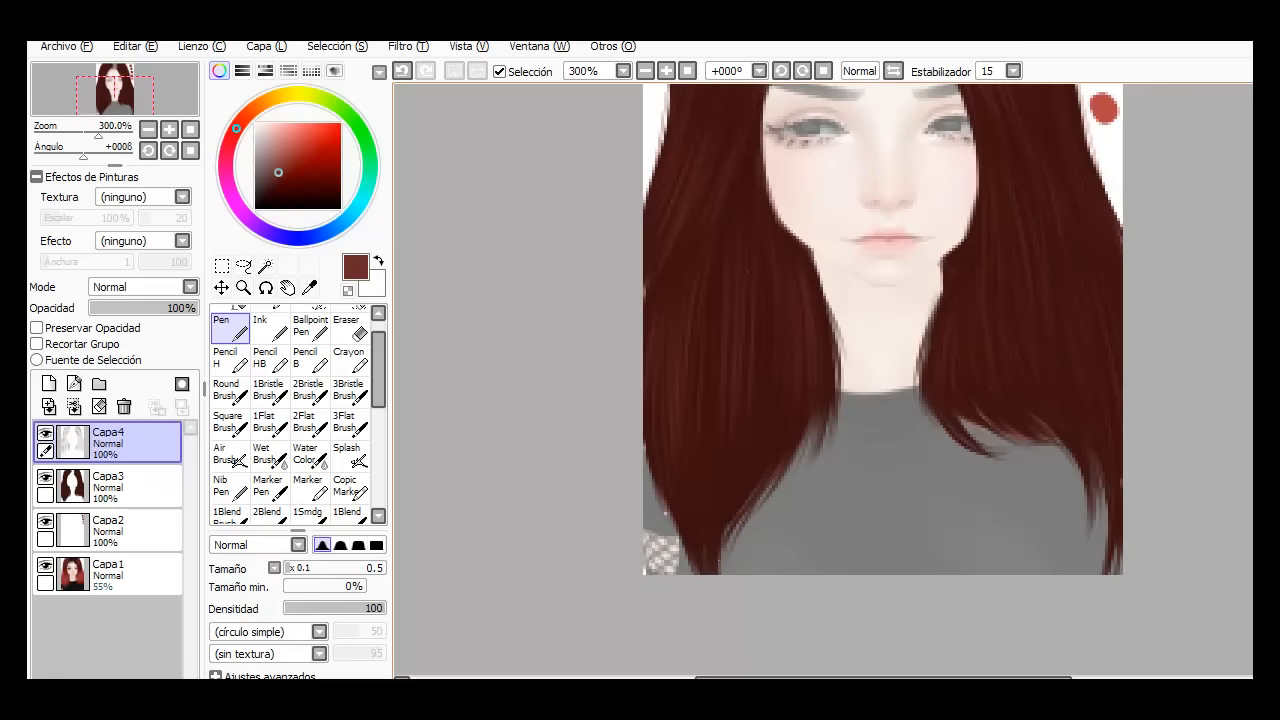
{"action": "scroll", "scroll_direction": "down", "scroll_amount": 3}
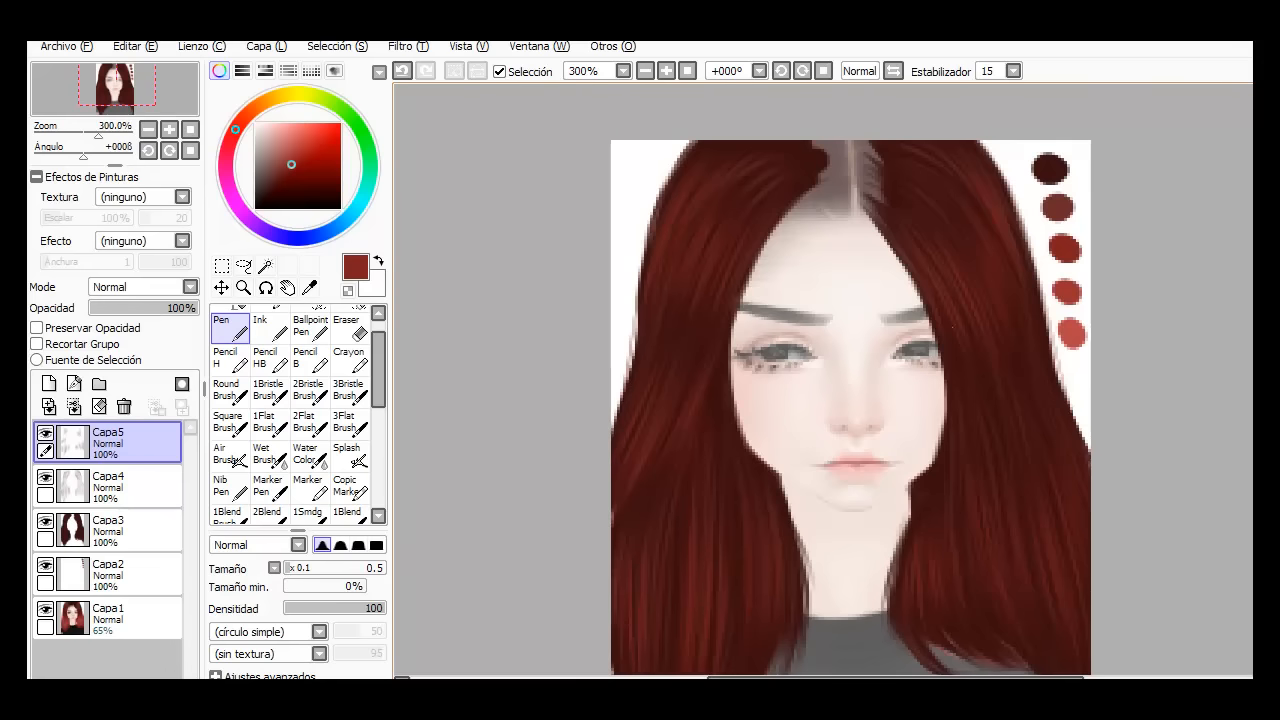
- Paint brighter glossy red strands on new layers Capa6 and Capa7
{"action": "scroll", "scroll_direction": "down", "scroll_amount": 3}
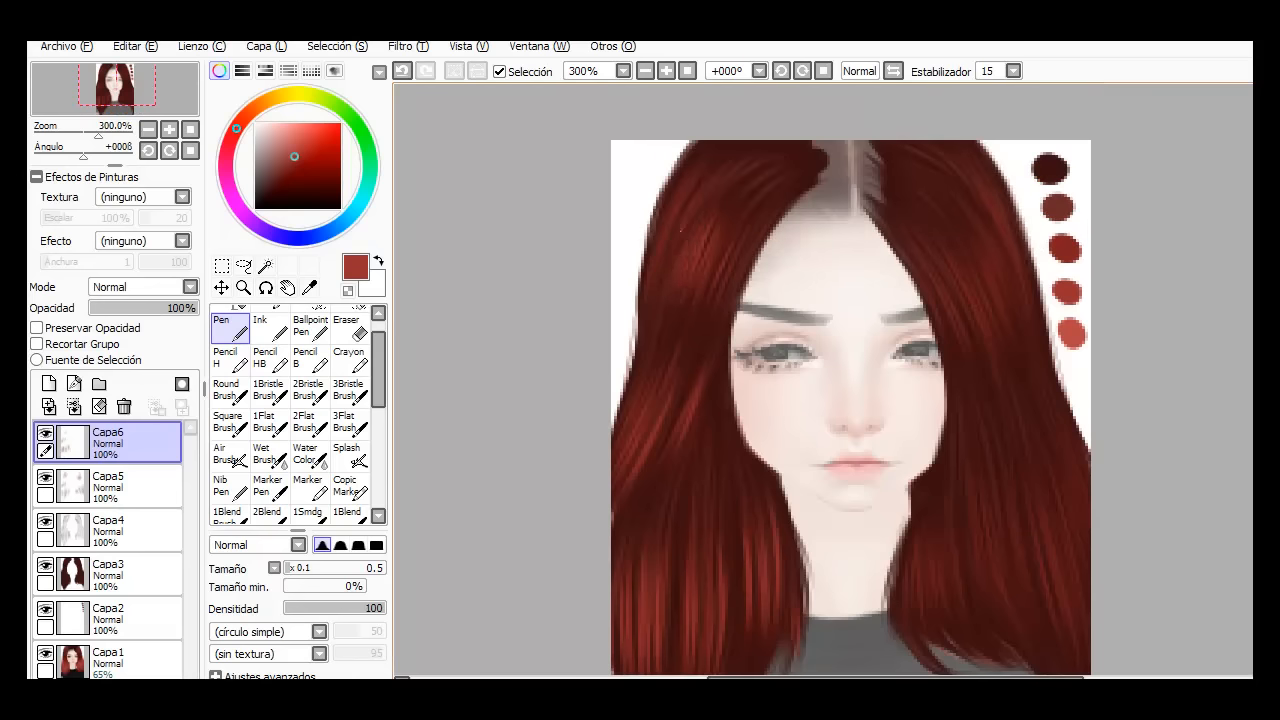
{"action": "scroll", "scroll_direction": "down", "scroll_amount": 3}
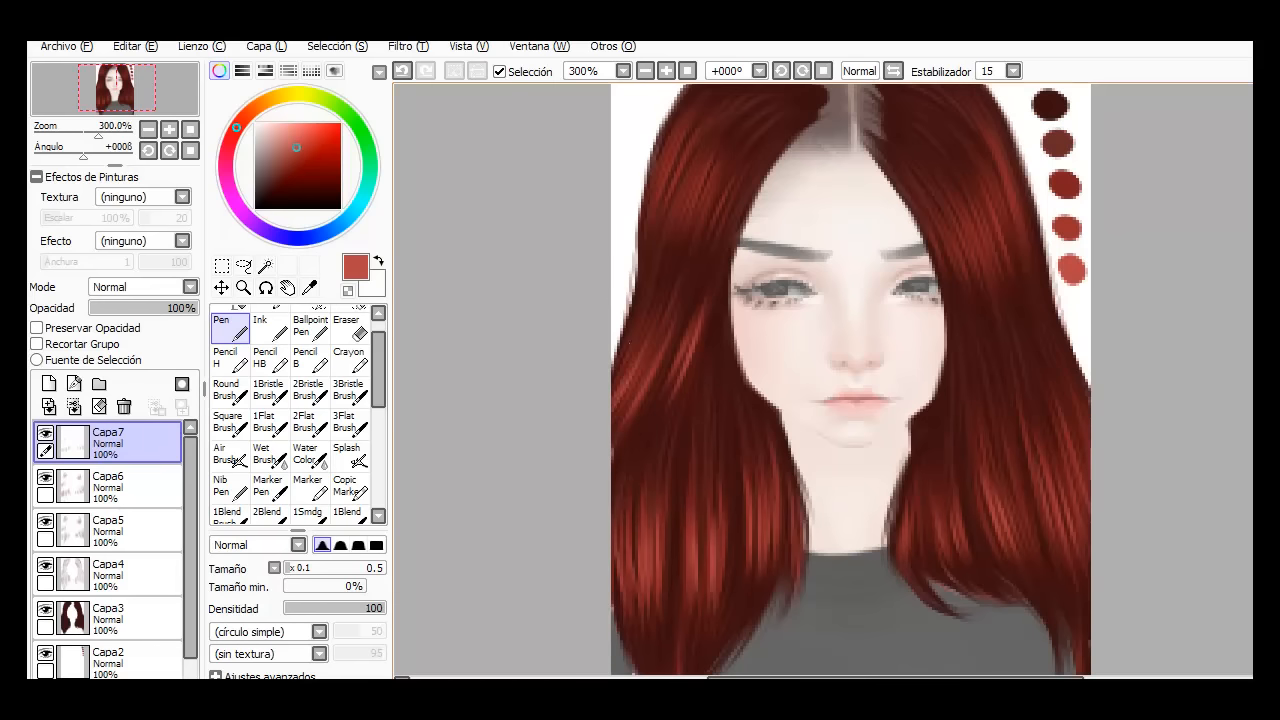
{"action": "scroll", "scroll_direction": "down", "scroll_amount": 3}
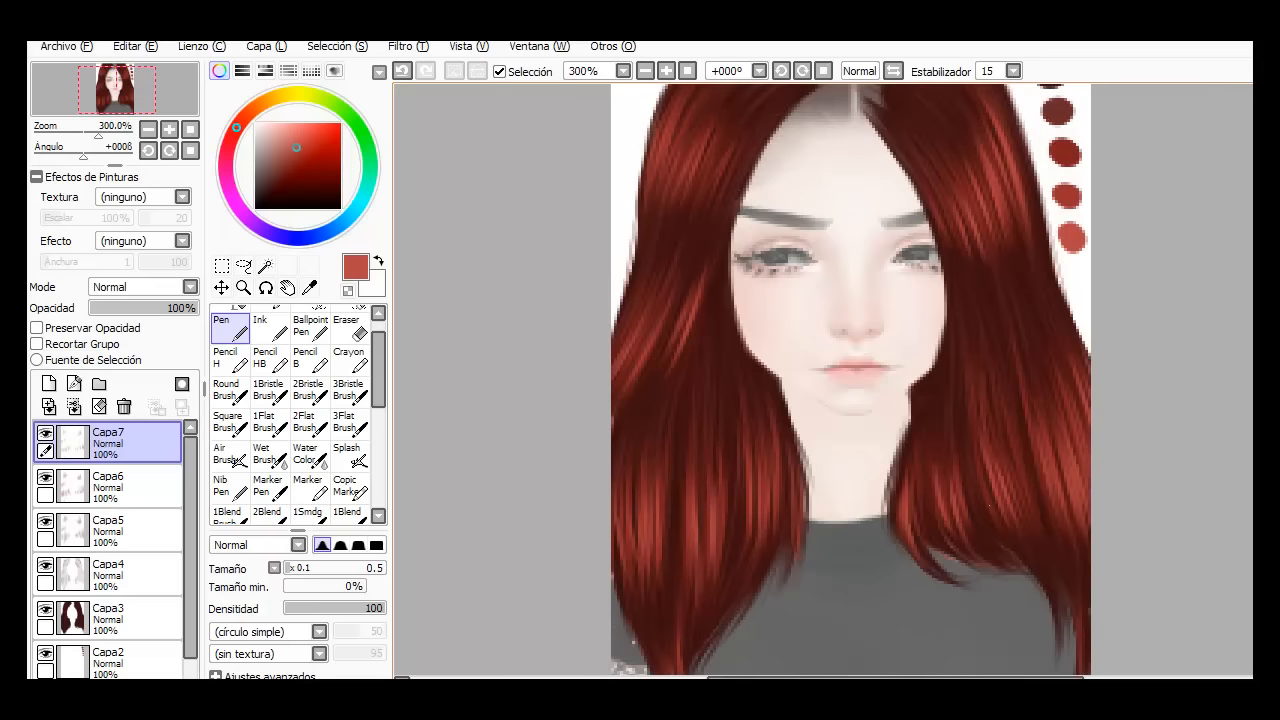
{"action": "left_click", "coordinate": [644, 70]}
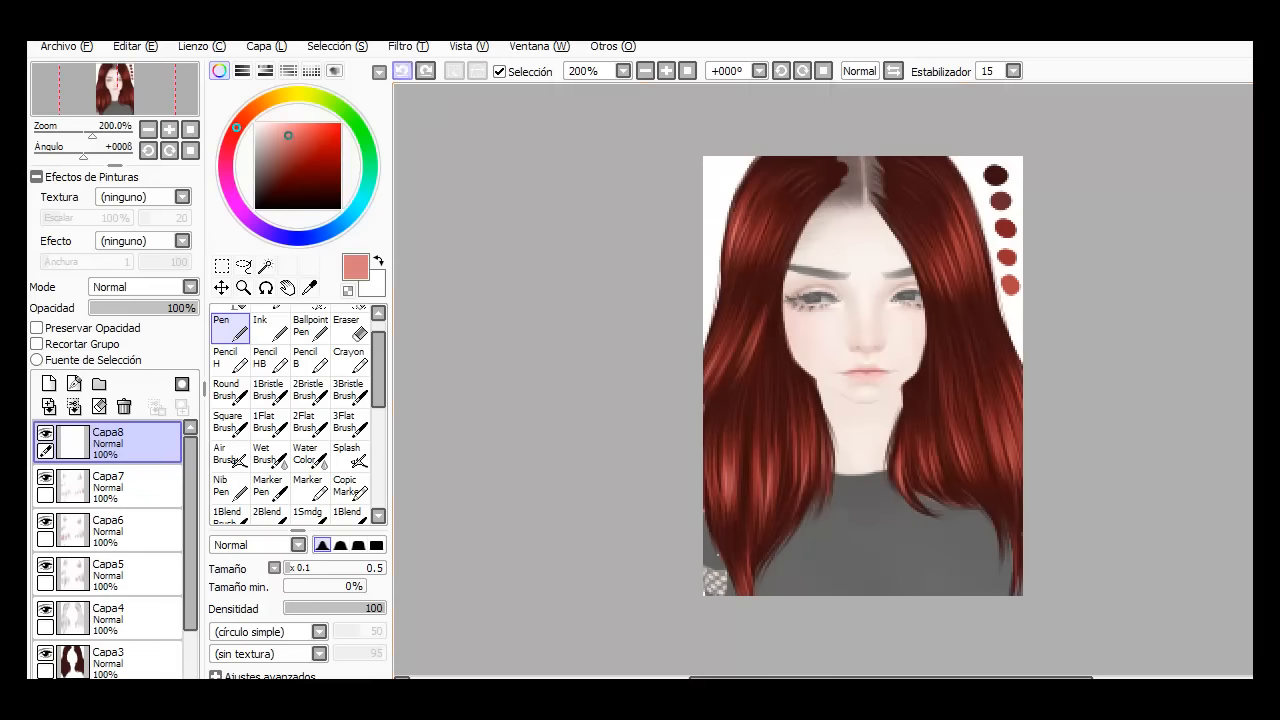
- Set Capa8–Capa10 to Luminosidad blending at about 25–32% opacity and paint light pink highlights
{"action": "left_click", "coordinate": [144, 288]}
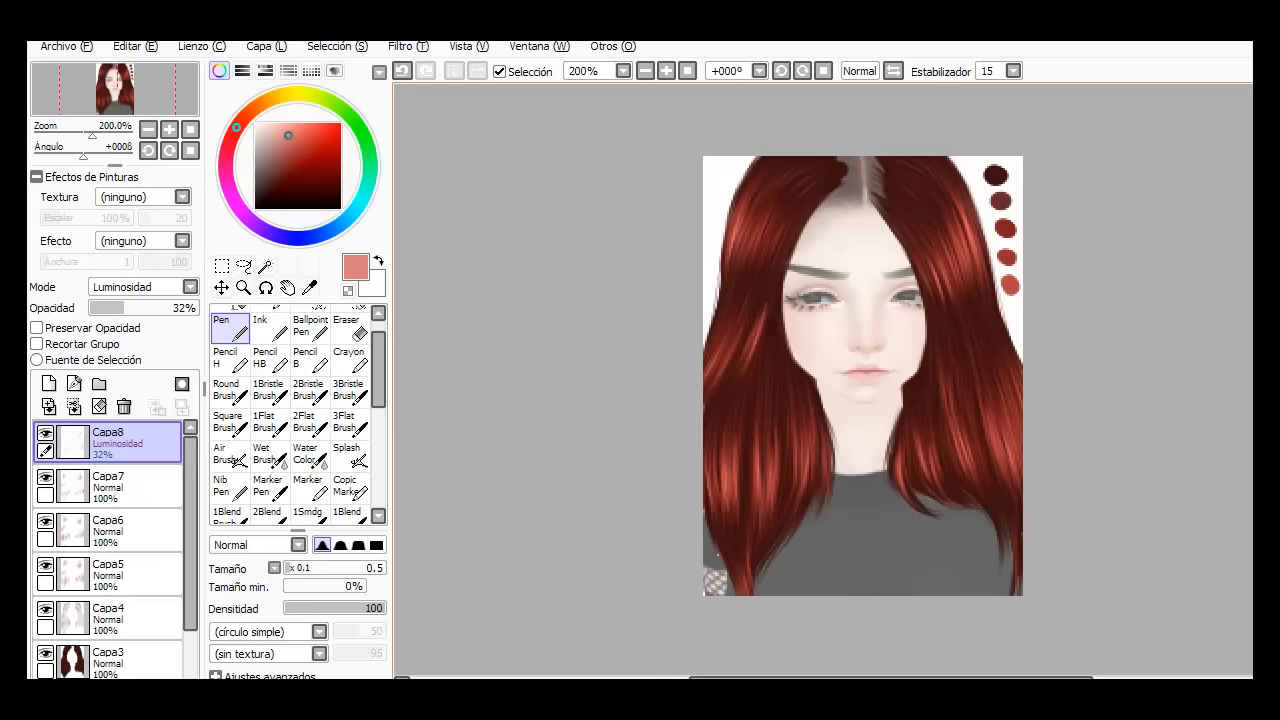
{"action": "left_click_drag", "start_coordinate": [116, 308], "coordinate": [104, 308]}
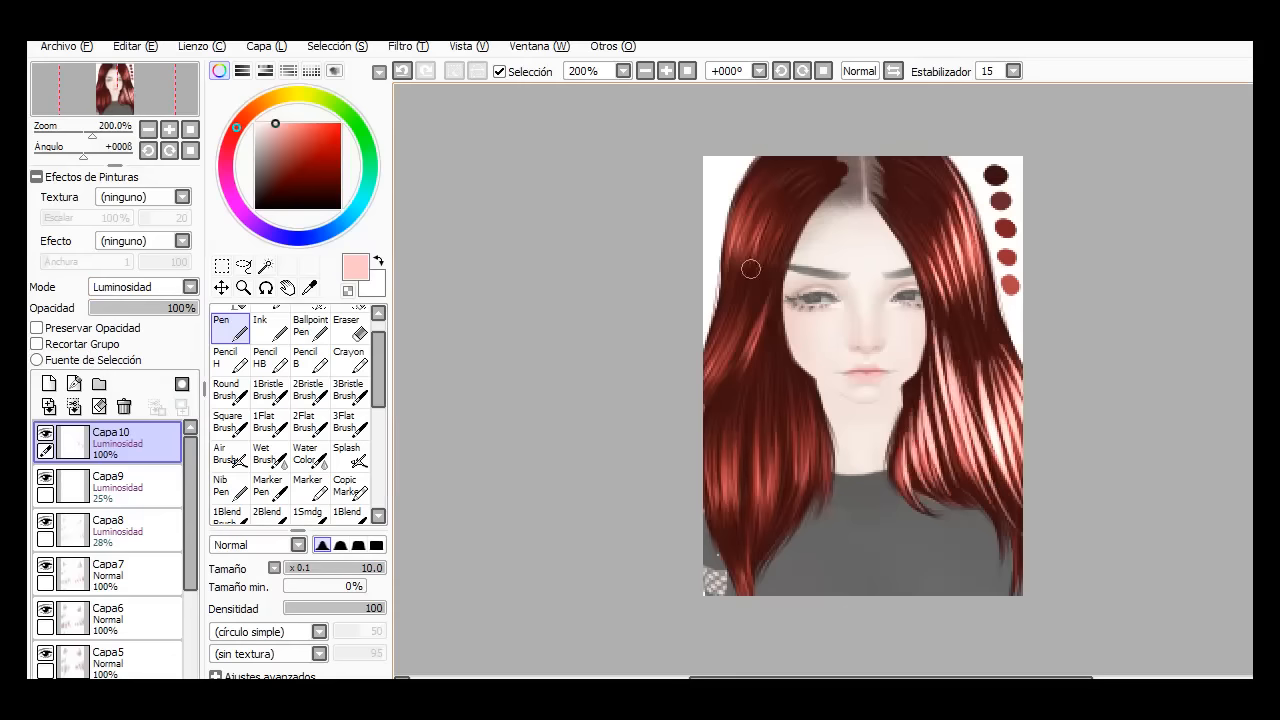
- Paint shadows on Shade-mode Capa11, then merge all layers into Capa12
{"action": "left_click_drag", "start_coordinate": [752, 268], "coordinate": [756, 510]}
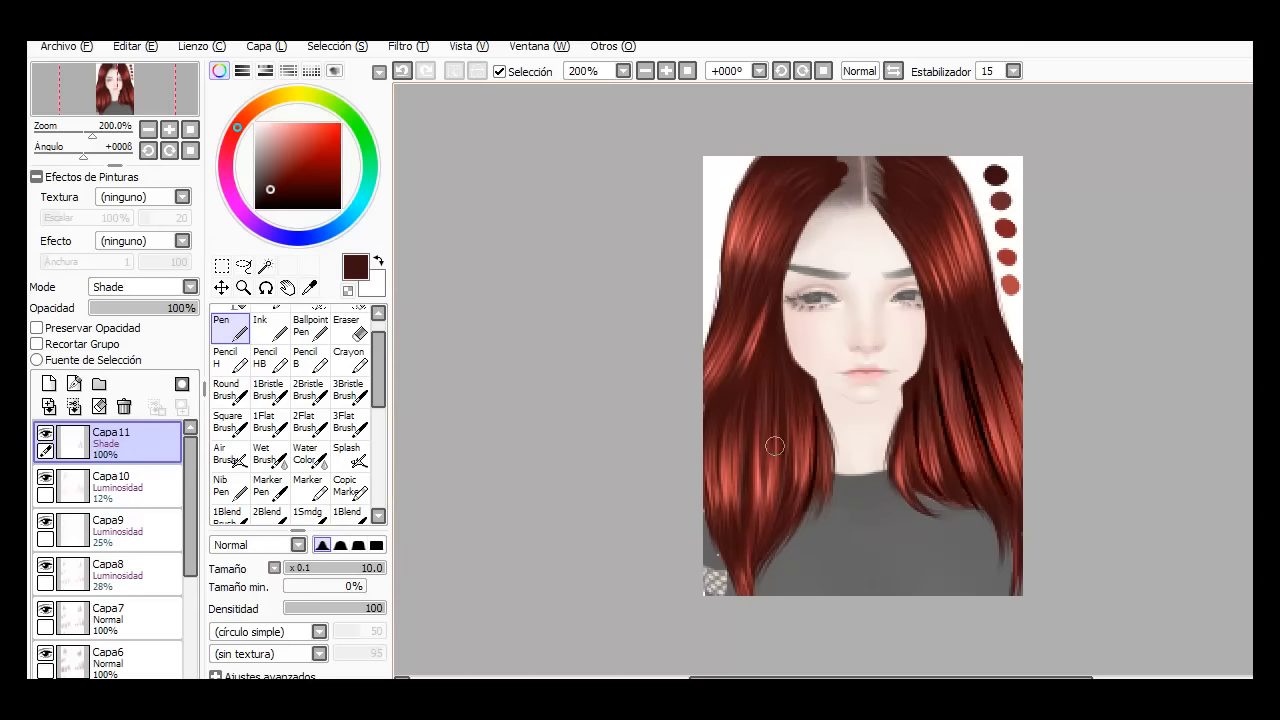
{"action": "left_click_drag", "start_coordinate": [776, 446], "coordinate": [770, 298]}
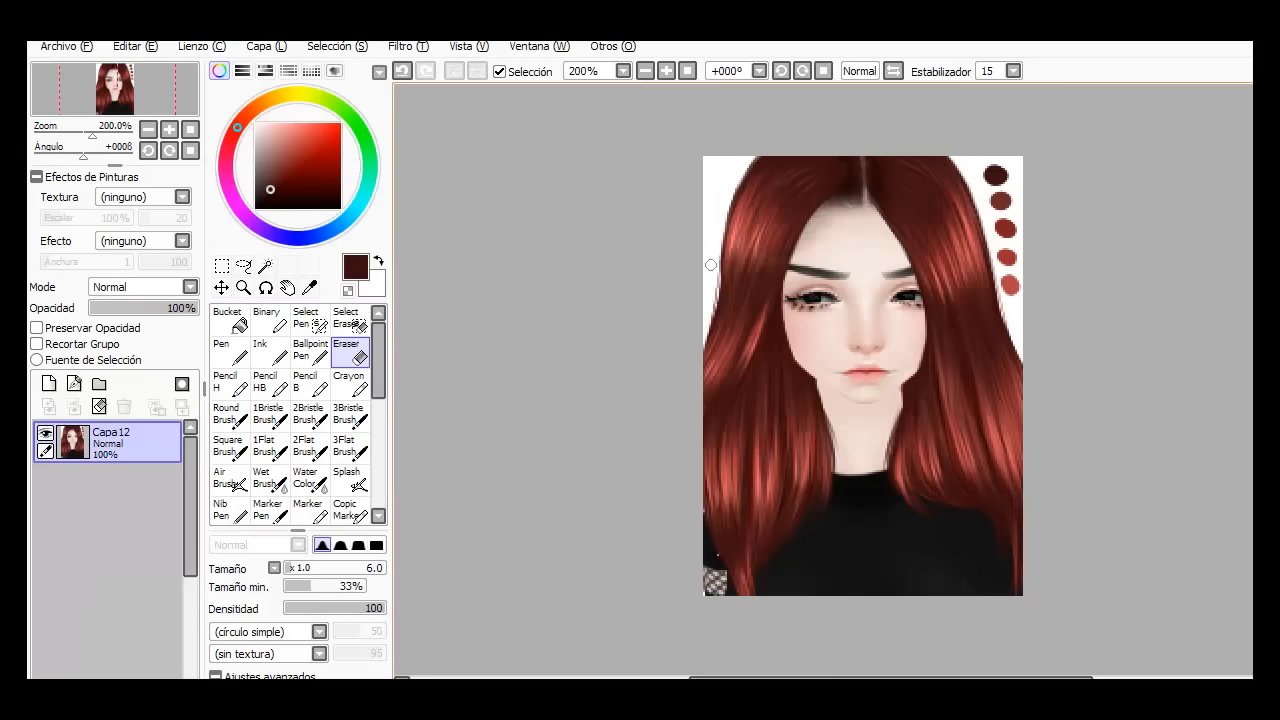
{"action": "left_click", "coordinate": [644, 70]}
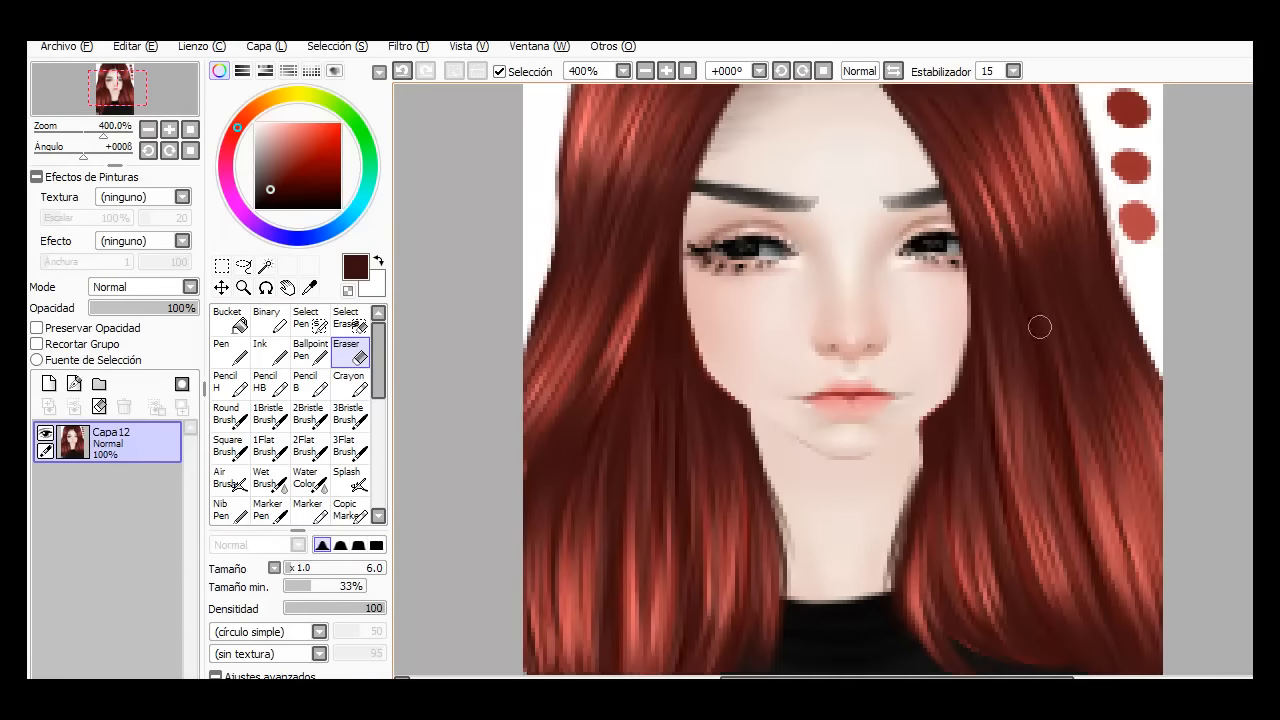